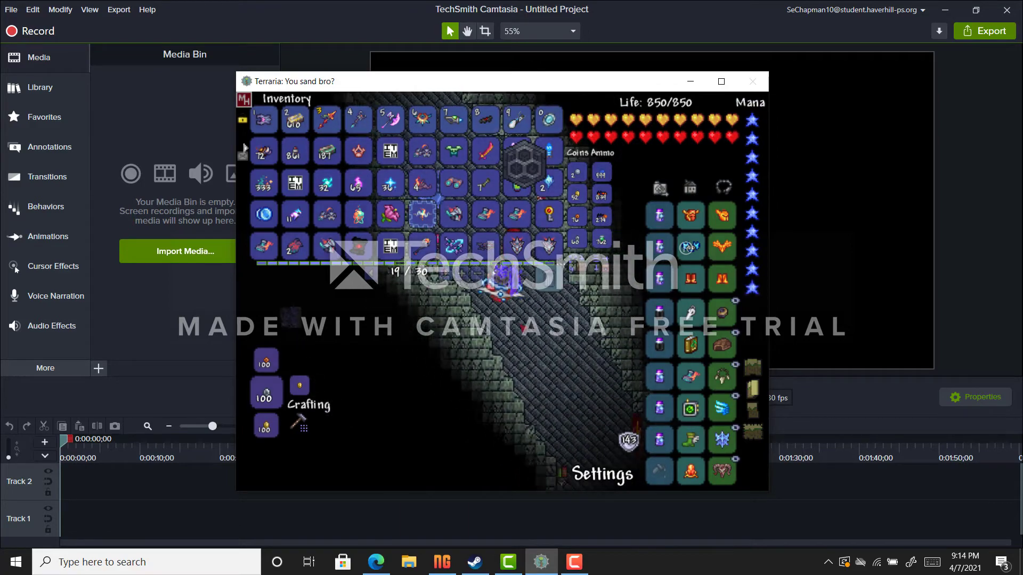
Step: Close the Terraria game window, returning to the empty Camtasia editor
{"action": "left_click", "coordinate": [48, 236]}
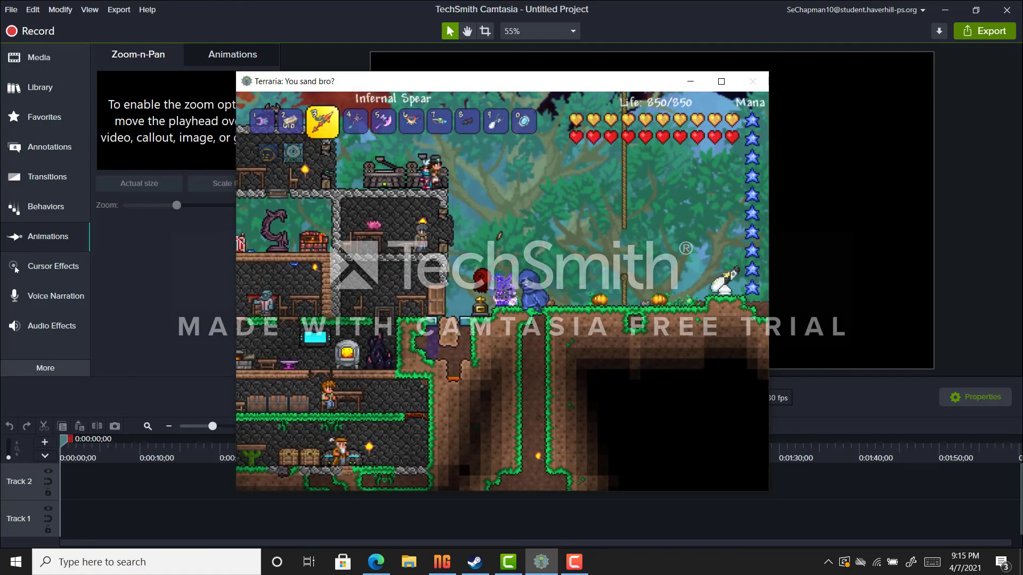
{"action": "left_click", "coordinate": [751, 81]}
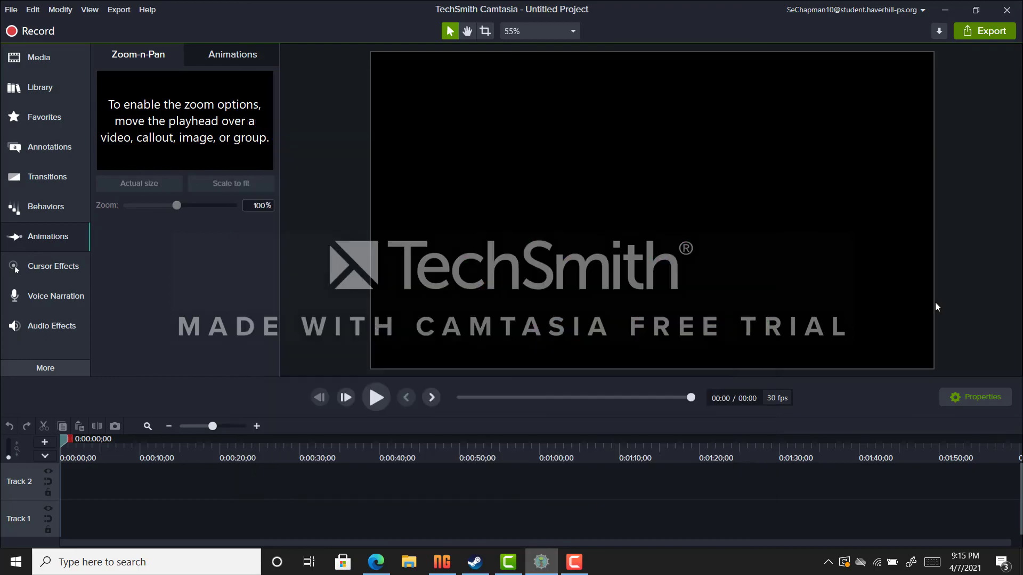